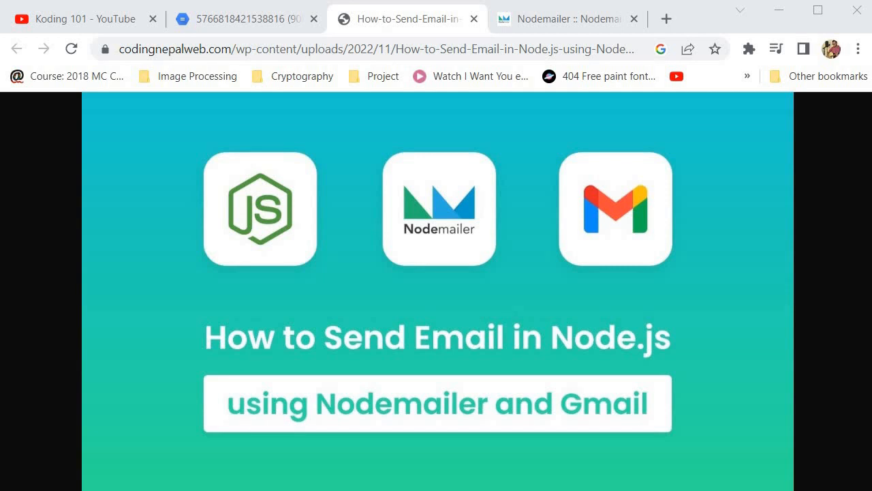
Switch Chrome to the storage.googleapis.com tab showing the Gmail laptop illustration
left_click(246, 19)
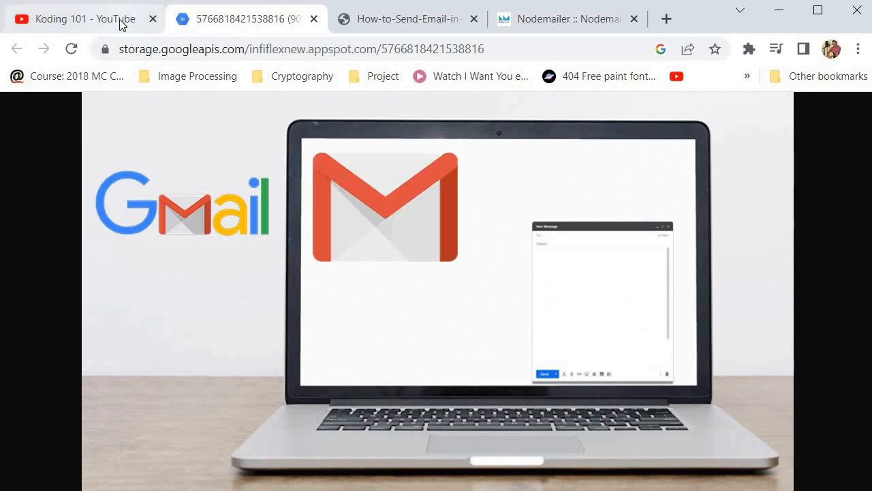
Show the Koding 101 YouTube channel page listing its React and Node.js email tutorial
left_click(75, 18)
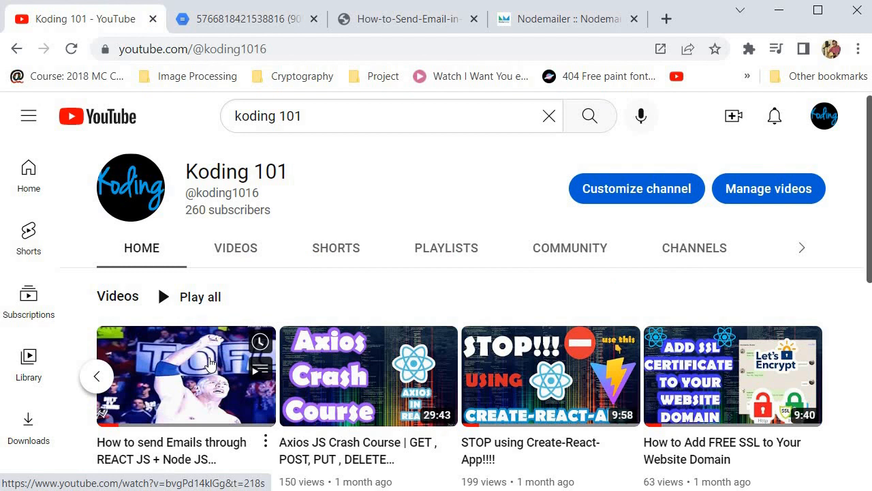
mouse_move(507, 210)
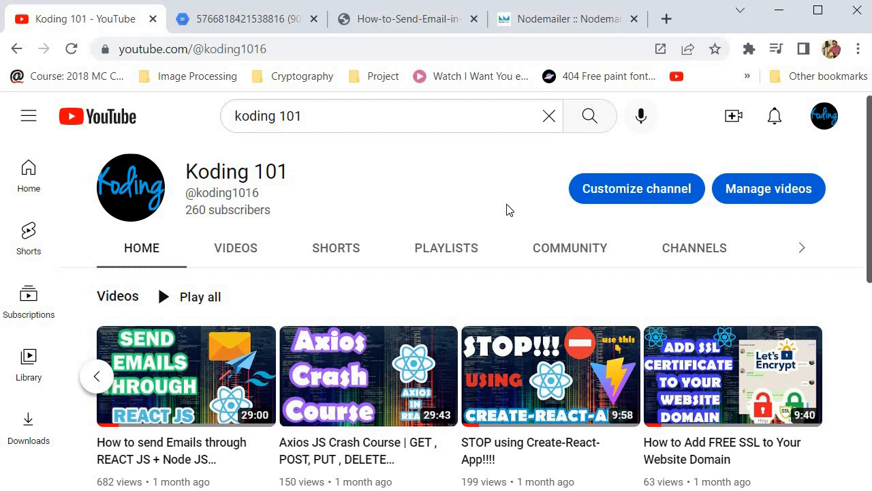
mouse_move(864, 213)
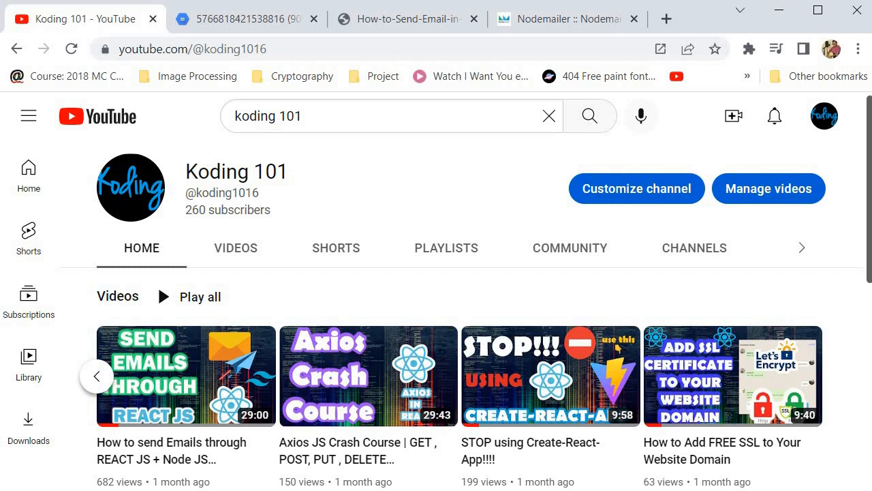
mouse_move(265, 316)
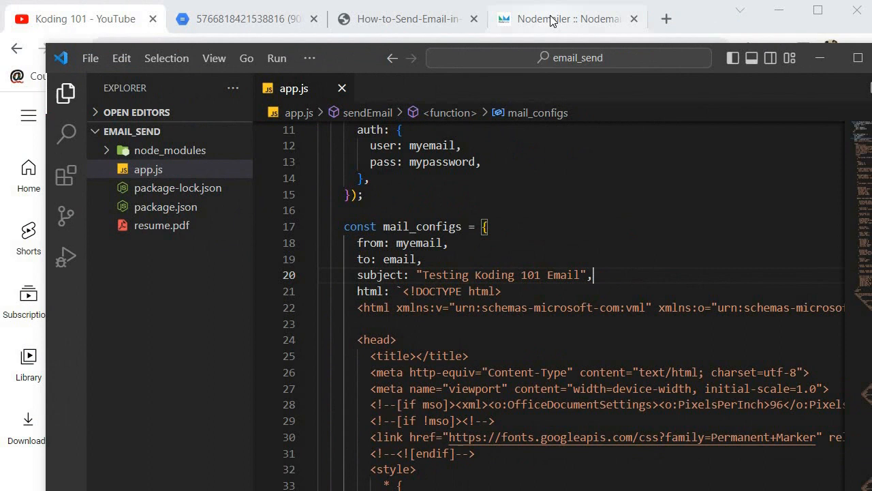
Open the Nodemailer About page and scroll to its plain-text and HTML sending example
left_click(567, 18)
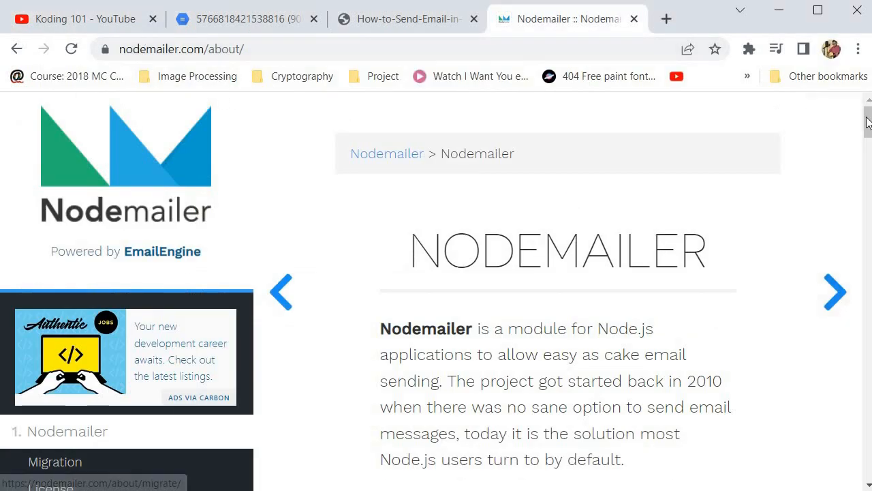
scroll("down", 3)
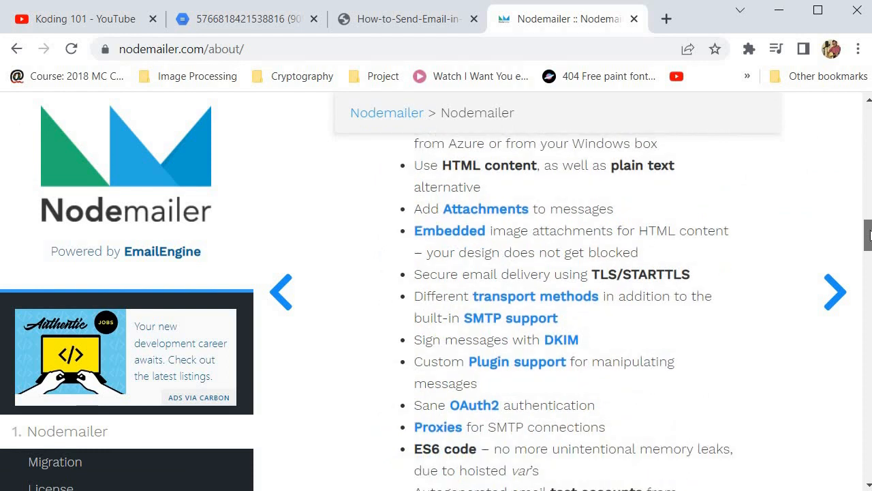
scroll("down", 3)
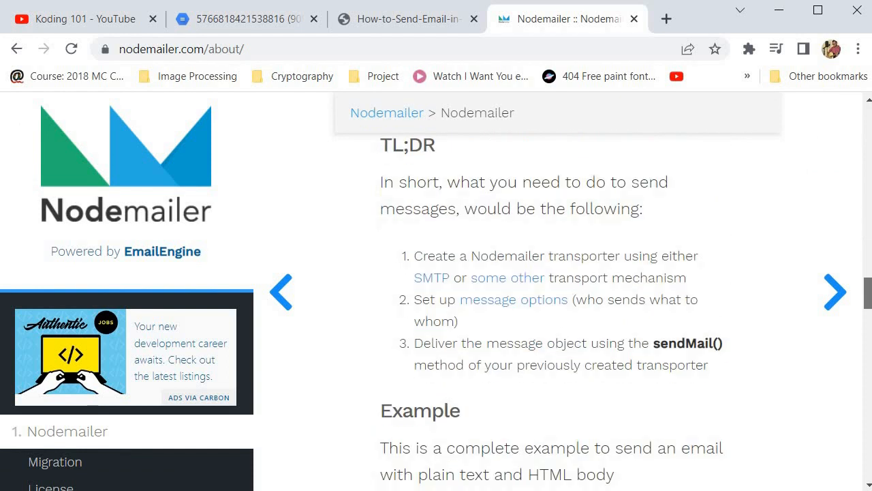
scroll("down", 3)
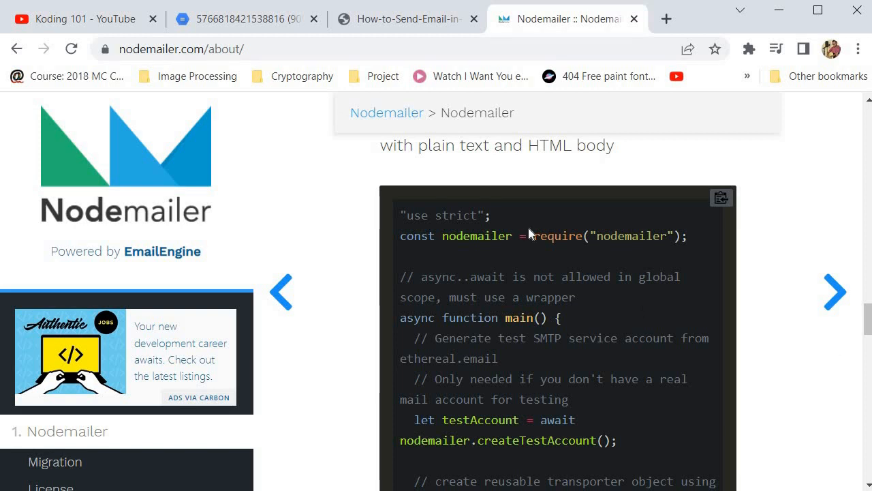
mouse_move(531, 234)
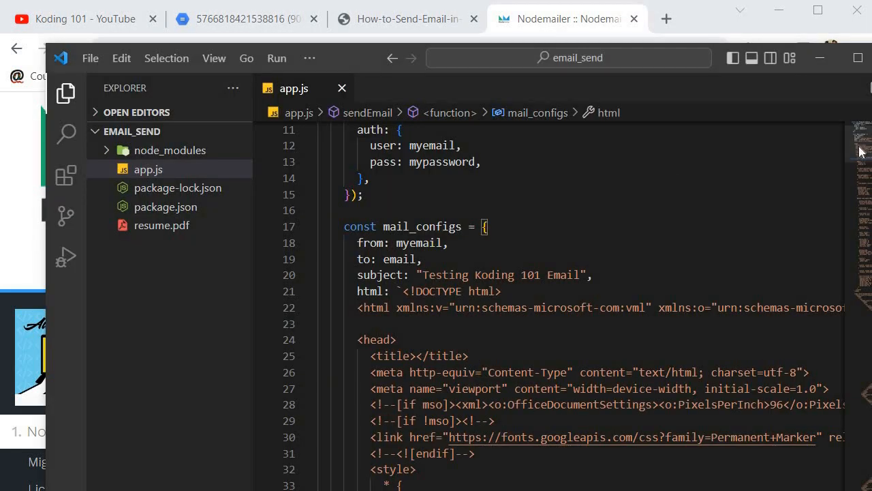
Scroll app.js to the mail_configs html template below the 'to: email,' field
scroll("down", 3)
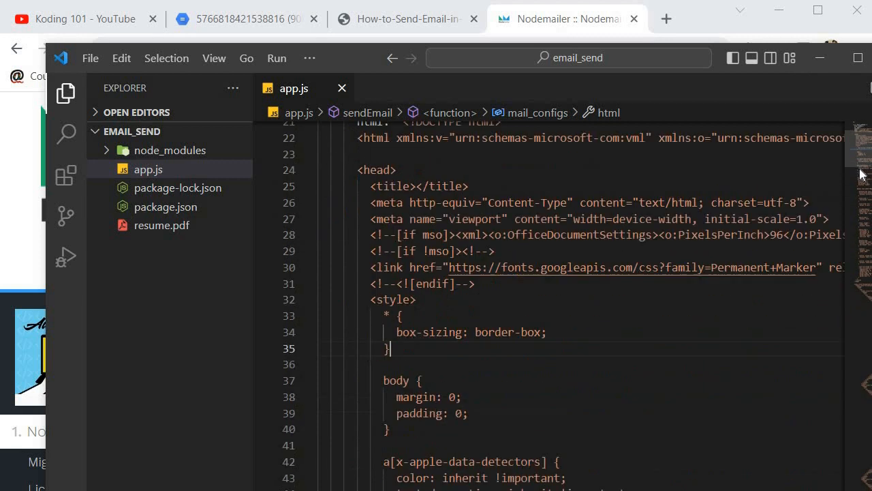
scroll("up", 3)
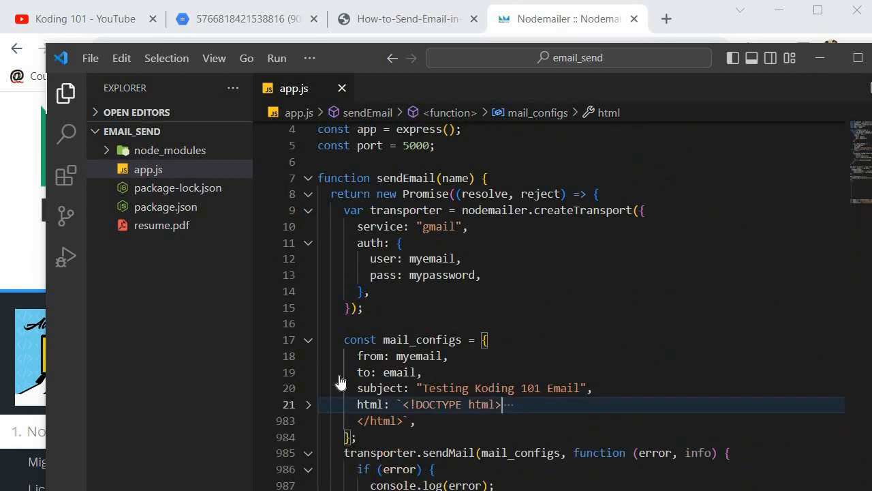
mouse_move(403, 373)
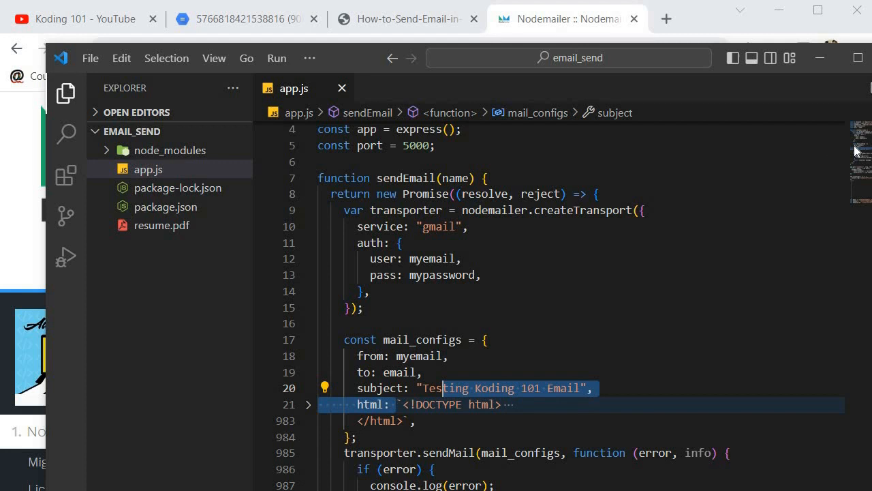
scroll("down", 3)
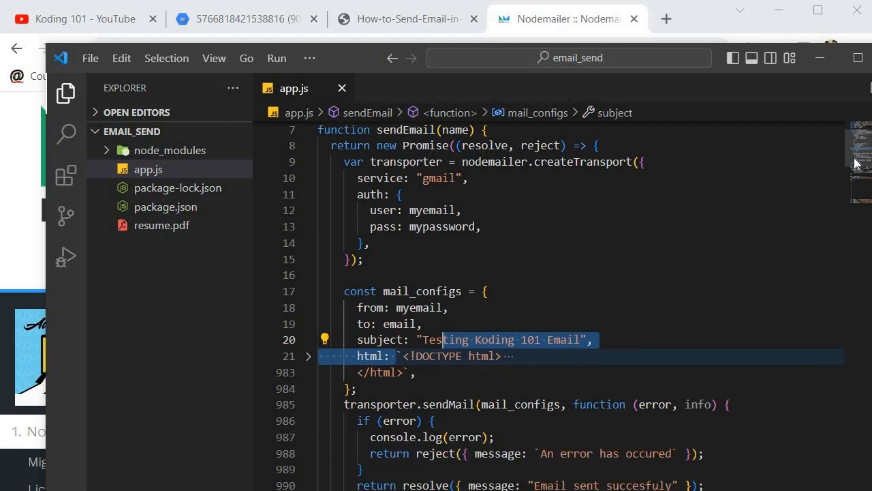
scroll("down", 3)
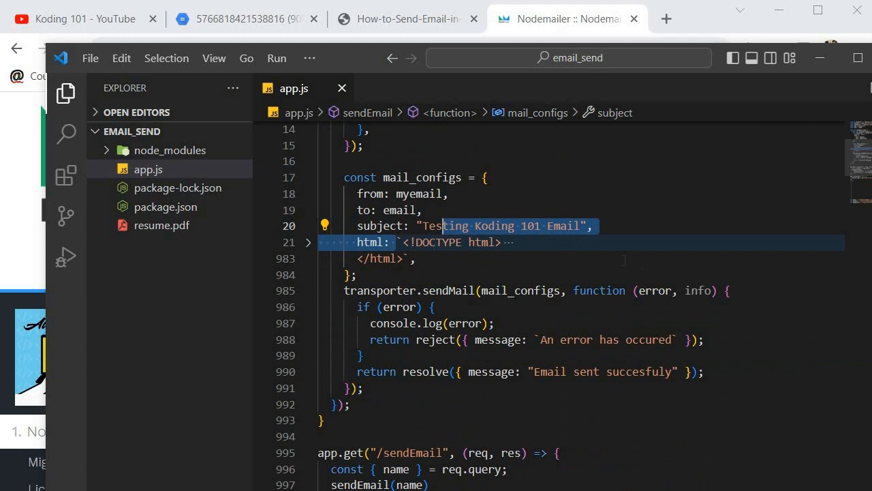
mouse_move(361, 64)
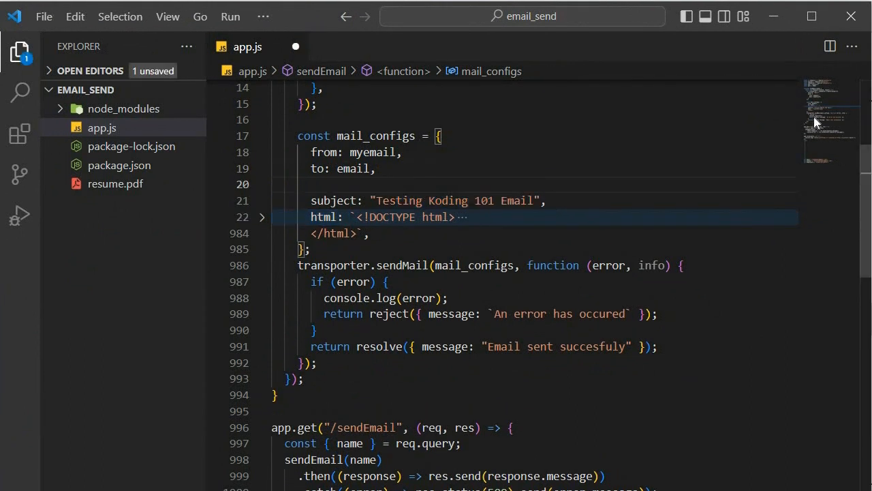
Add 'attachments: []' on the blank line inside mail_configs
scroll("up", 3)
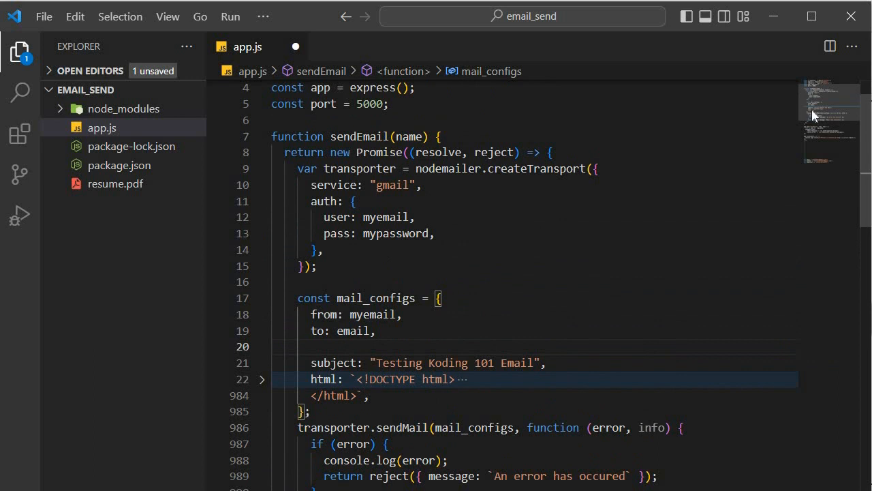
scroll("down", 3)
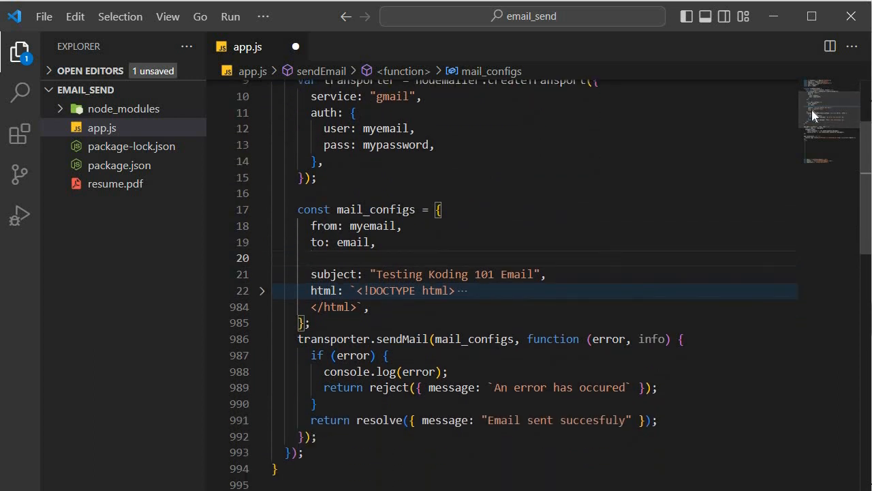
type("attachmen")
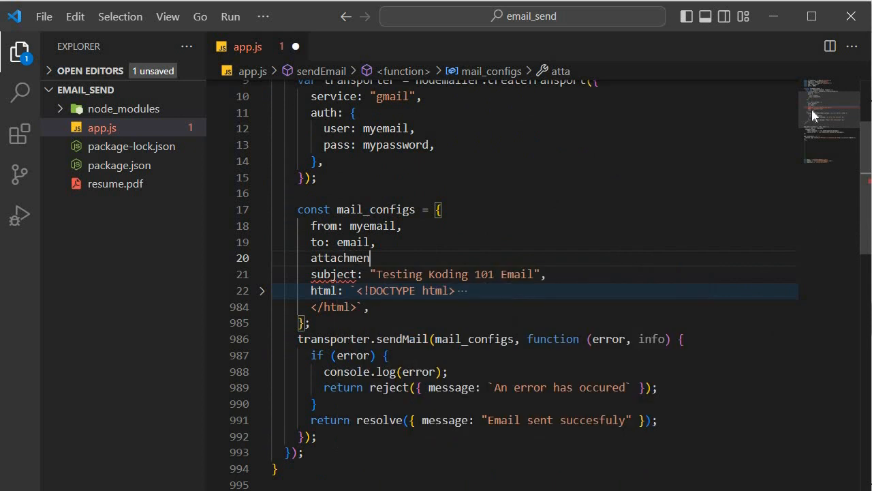
type("ts:")
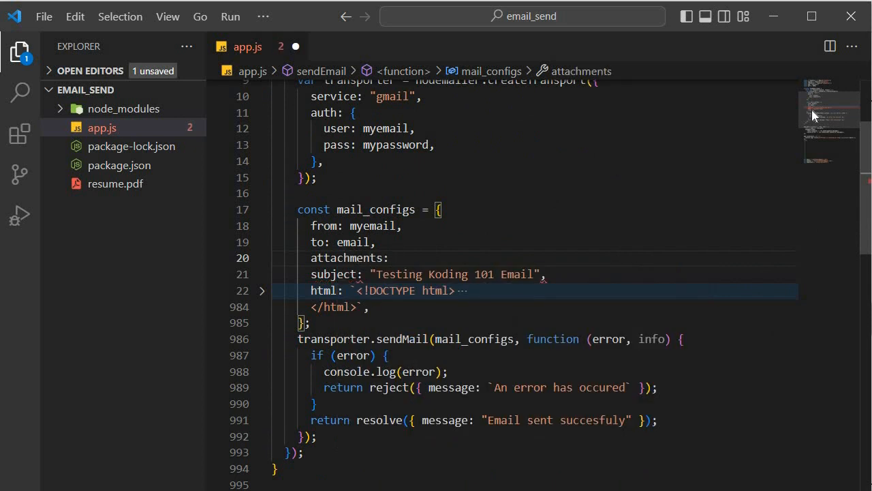
type("[]")
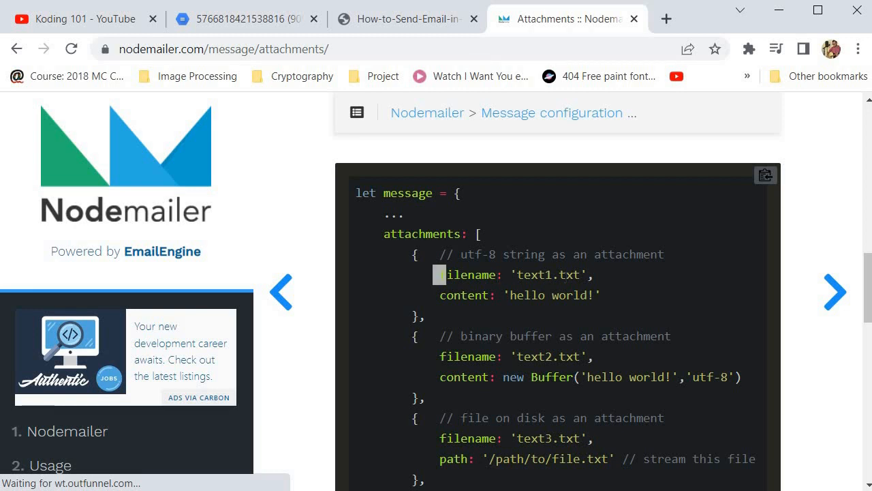
Select the text1.txt utf-8 string attachment example on the Nodemailer Attachments page
double_click(518, 275)
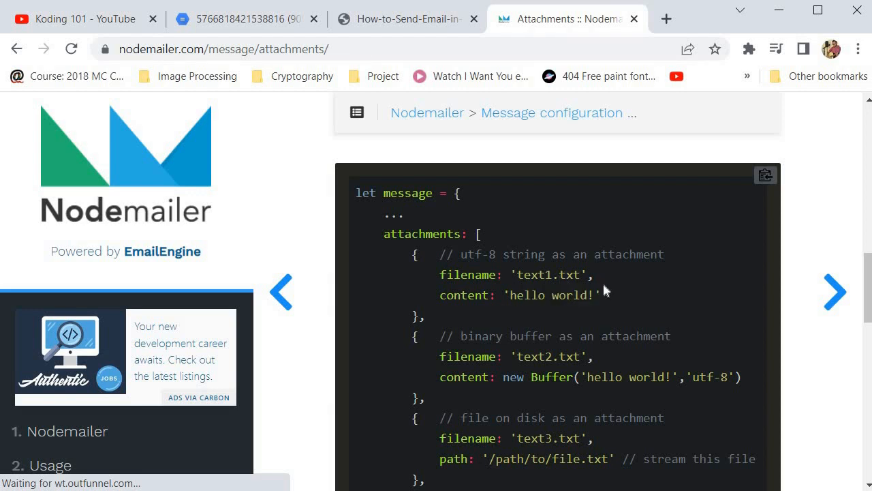
mouse_move(565, 293)
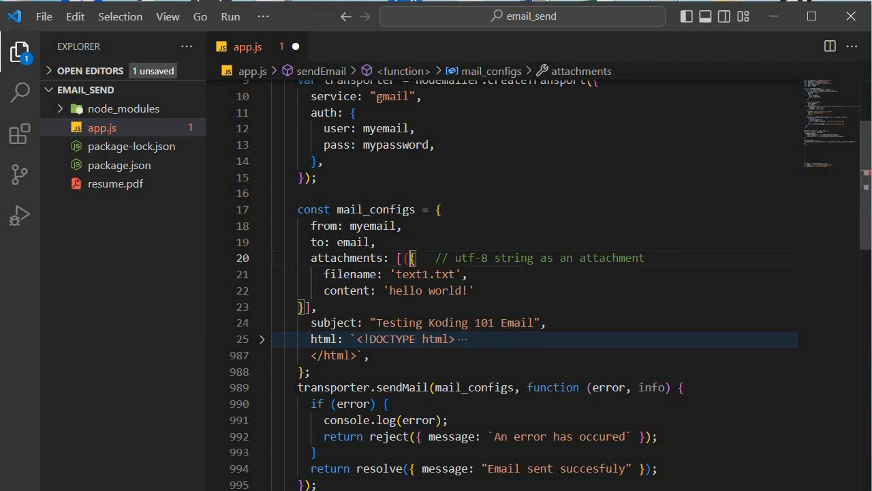
Save app.js so the pasted text1.txt 'hello world!' attachment is auto-formatted
key("ctrl+s")
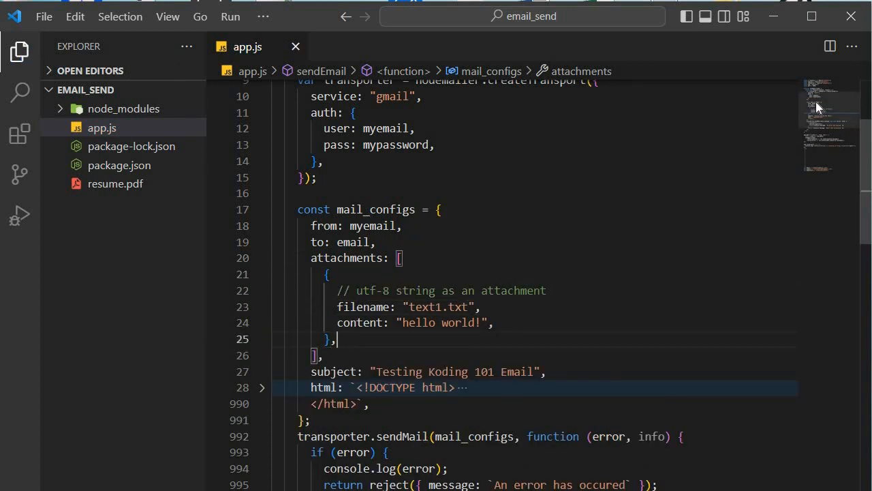
scroll("down", 3)
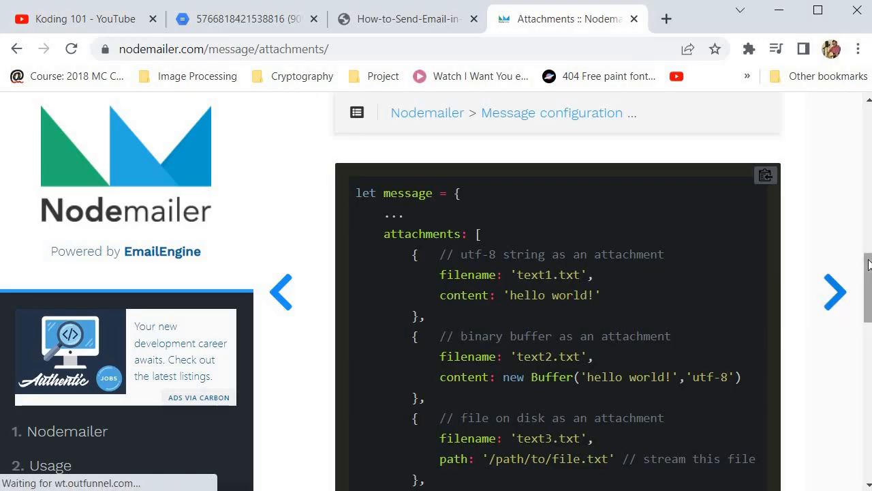
Scroll app.js down to the attachments array holding text1.txt and text2.txt
scroll("down", 3)
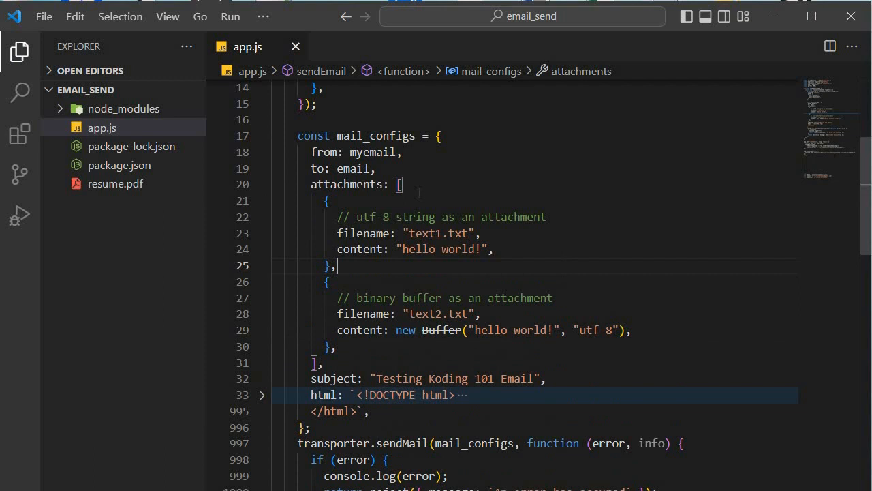
mouse_move(820, 123)
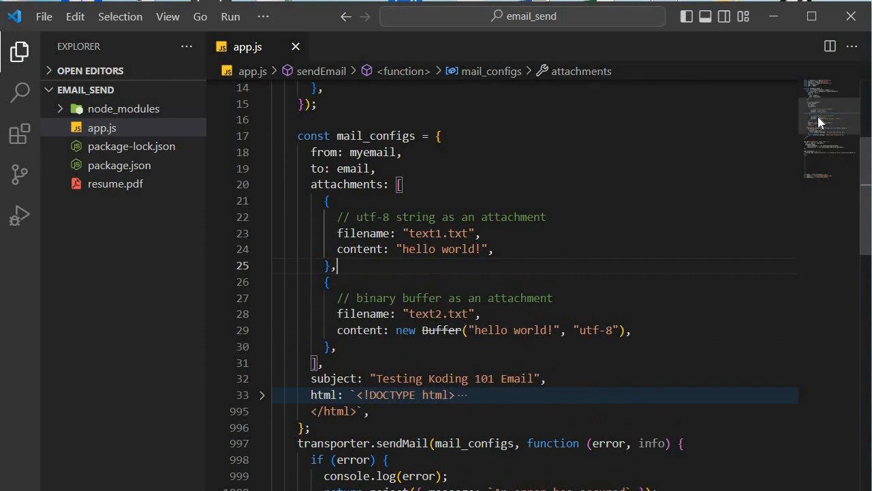
scroll("down", 3)
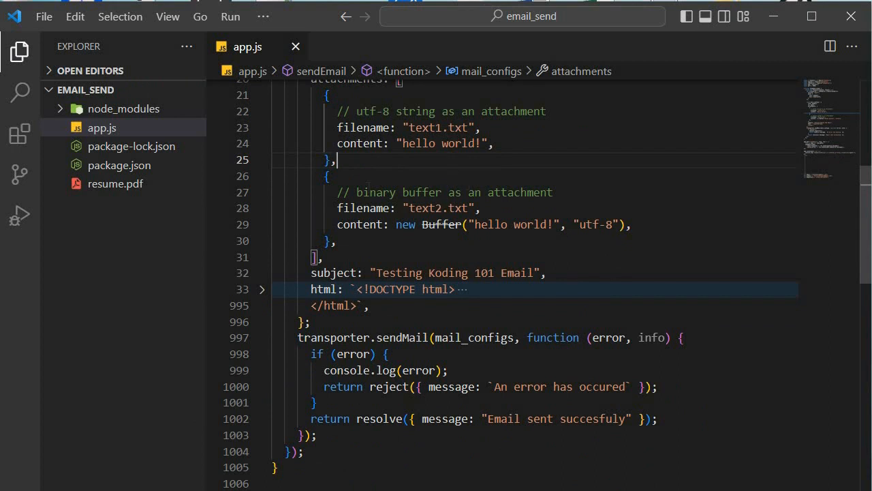
Add a third attachment whose path is a base64 PNG data URI after text2.txt
left_click(336, 241)
type("{")
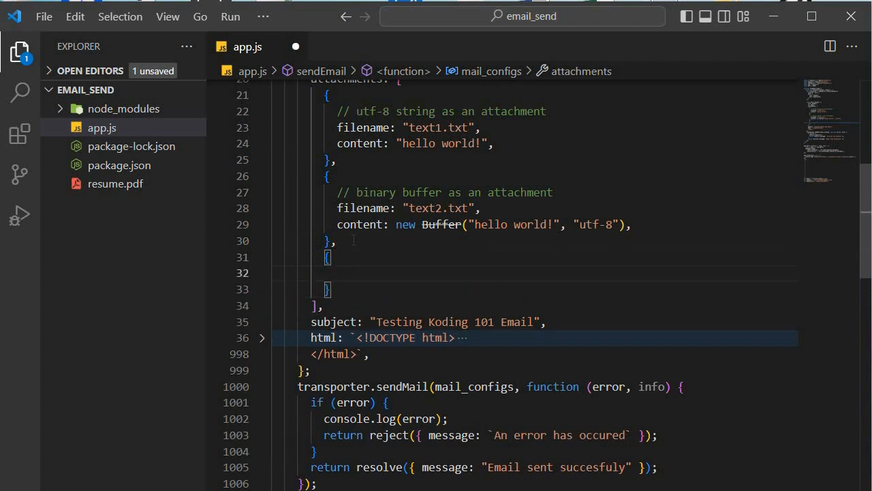
type("path:")
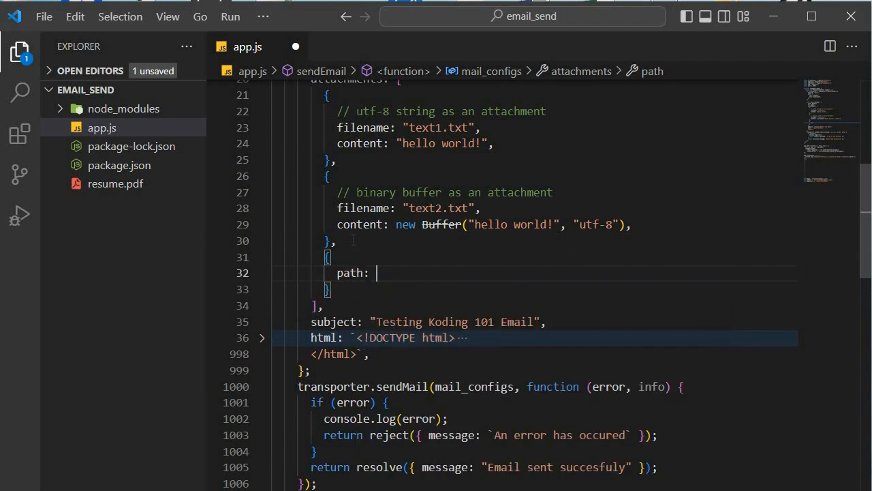
type("`")
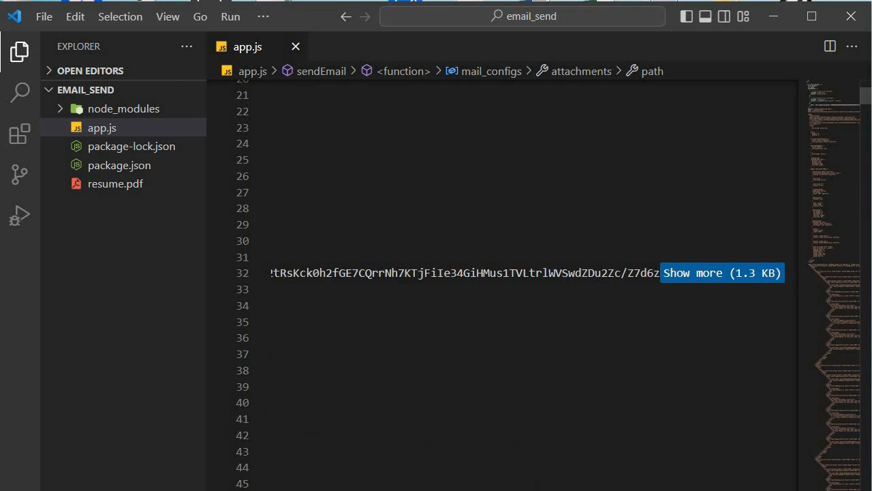
left_click(721, 273)
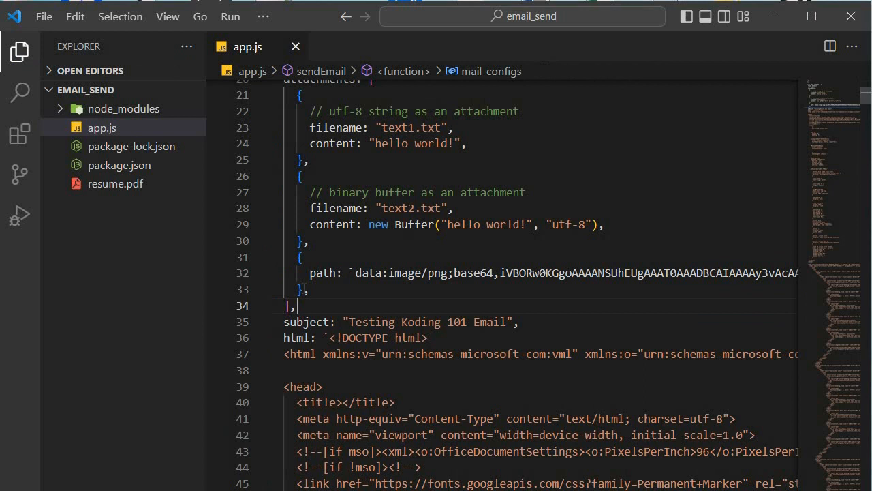
left_click(287, 305)
type("{")
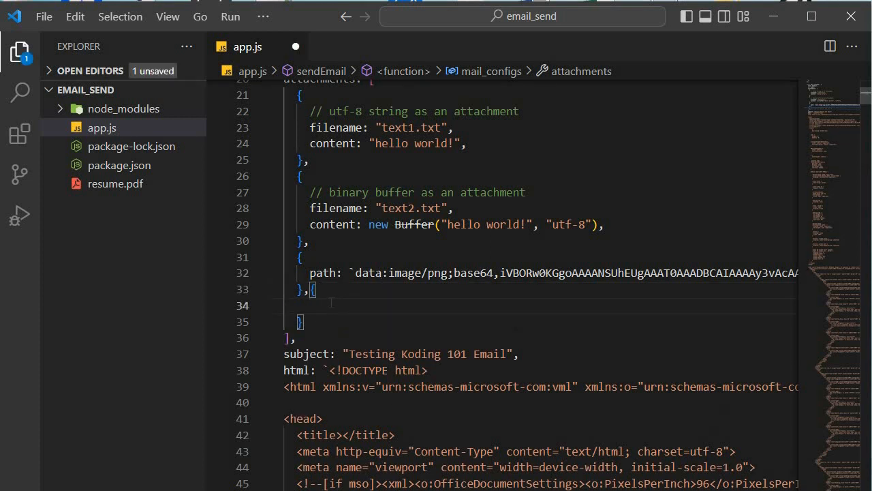
Set the fourth attachment's filename to "resume.pdf" and start its path entry
type("fil")
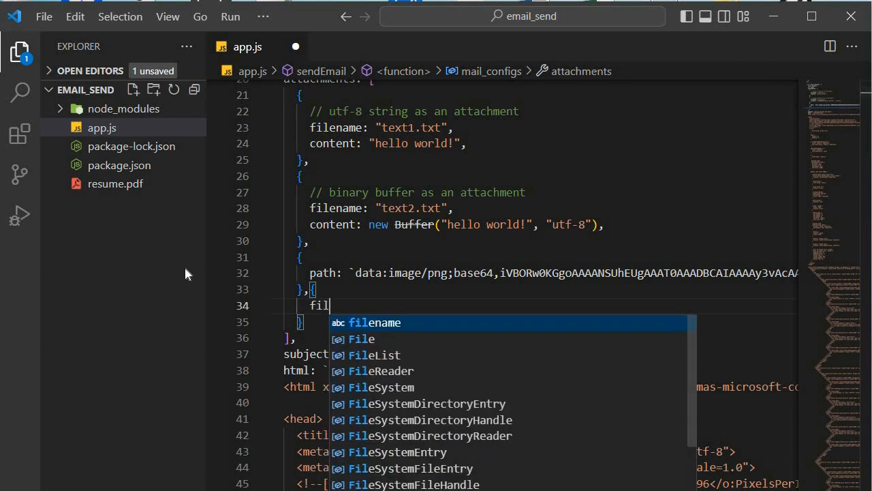
left_click(383, 323)
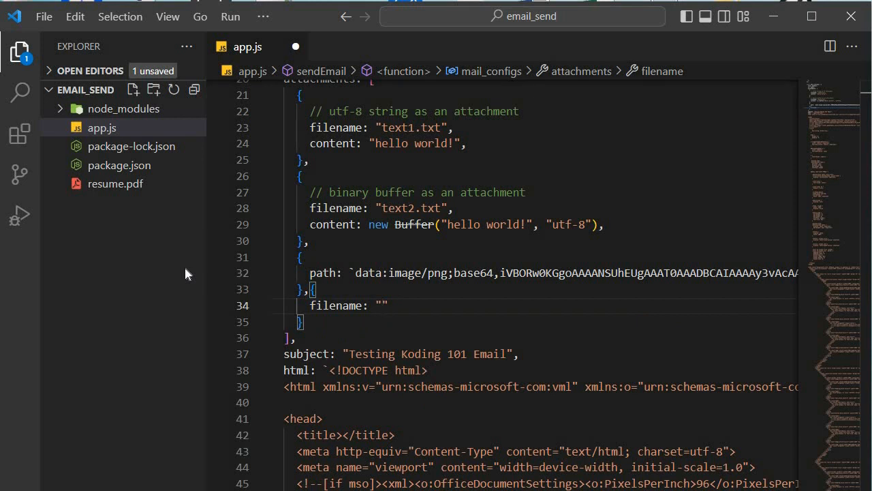
type("resume.p")
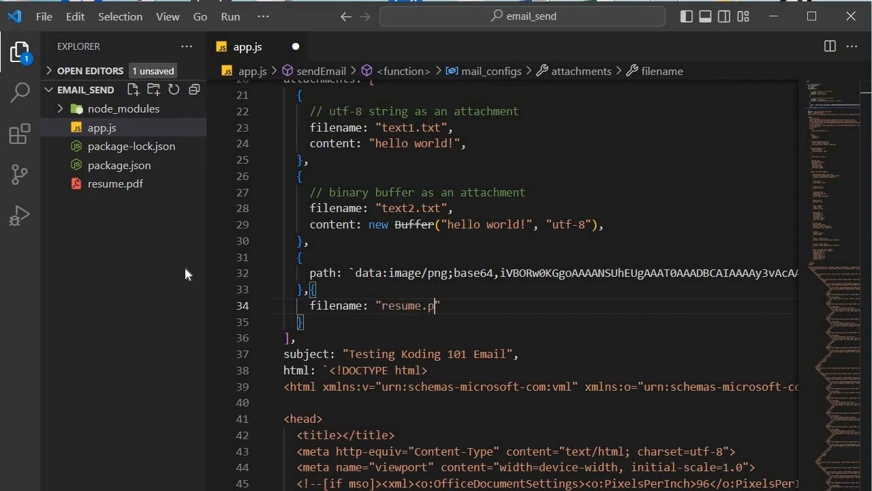
type("df\",")
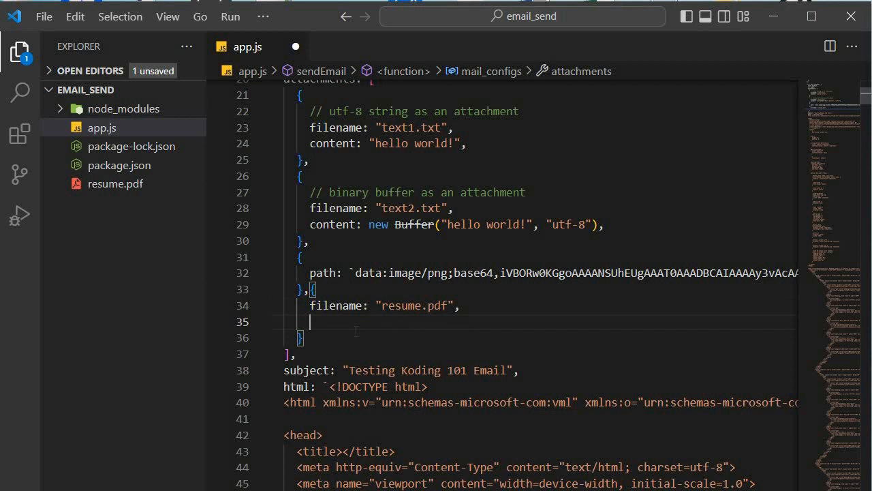
type("path:")
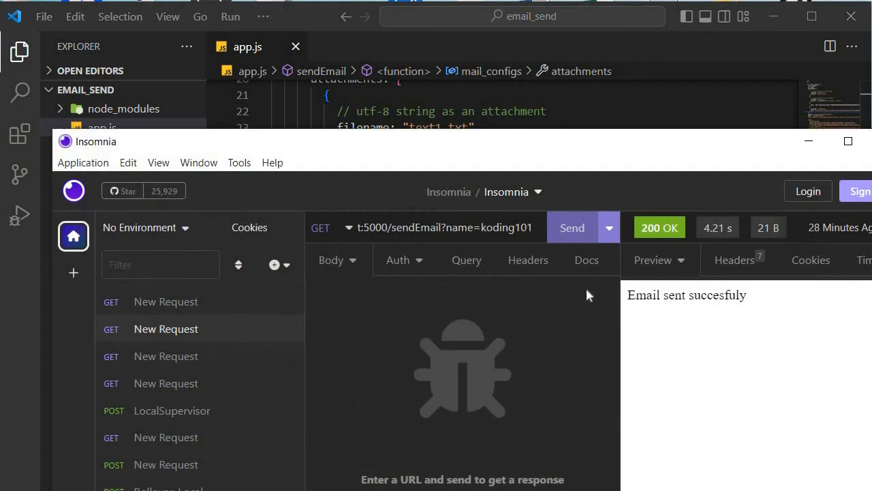
mouse_move(503, 327)
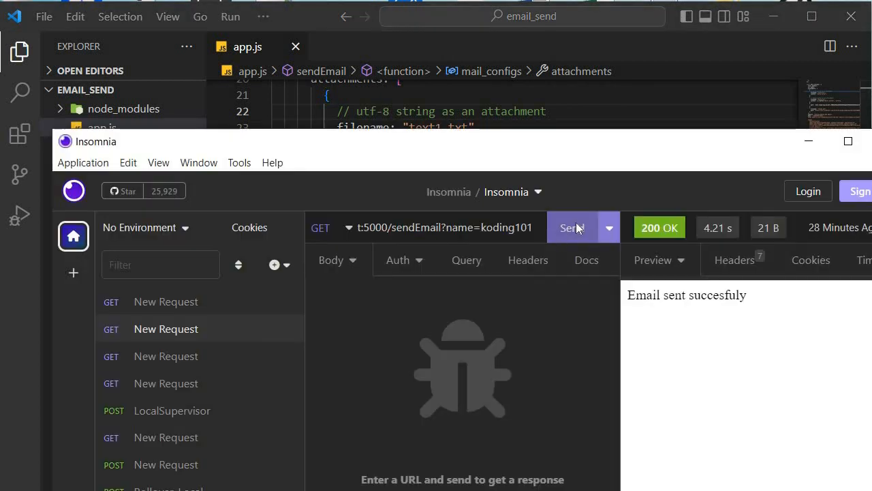
Resend the GET sendEmail request in Insomnia and get 200 OK 'Email sent succesfuly'
left_click(572, 227)
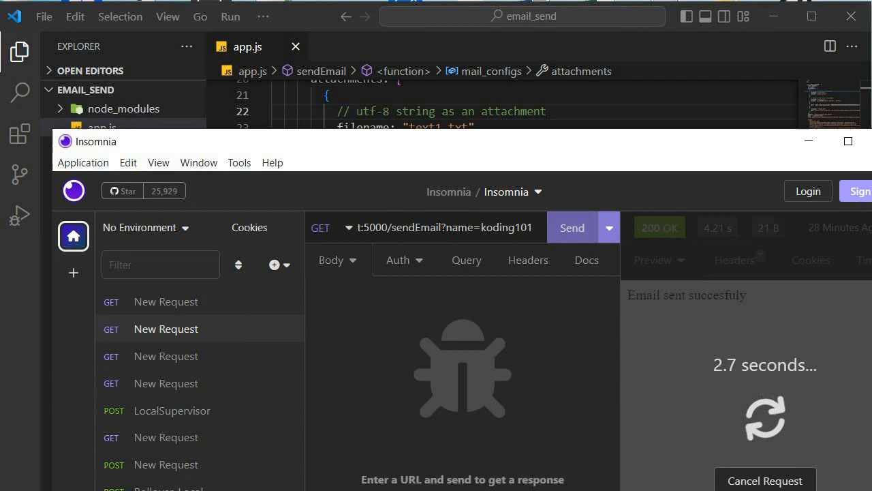
left_click(572, 227)
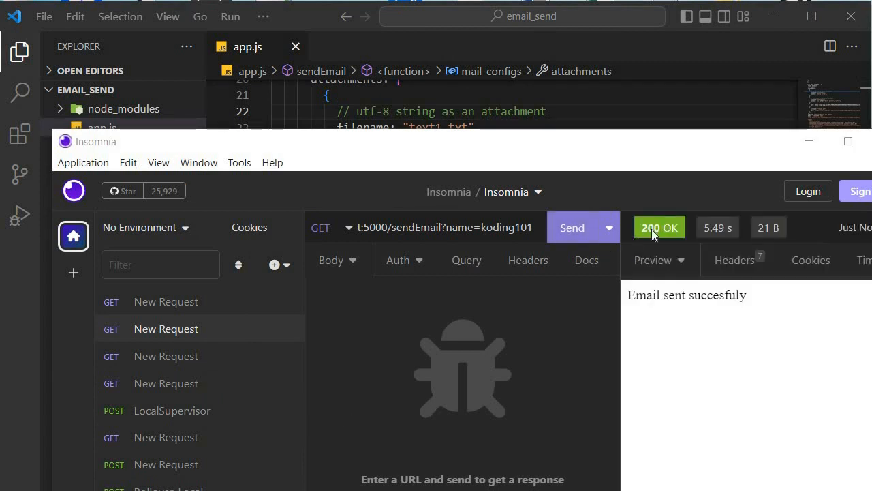
mouse_move(810, 140)
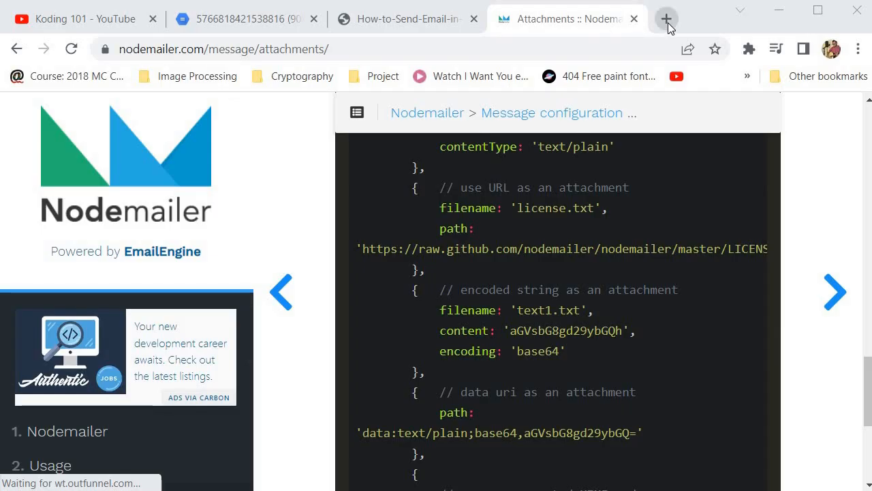
Open the Testing Koding 101 Email in Gmail showing image, text1.txt, text2.txt, resume.pdf attachments
left_click(666, 18)
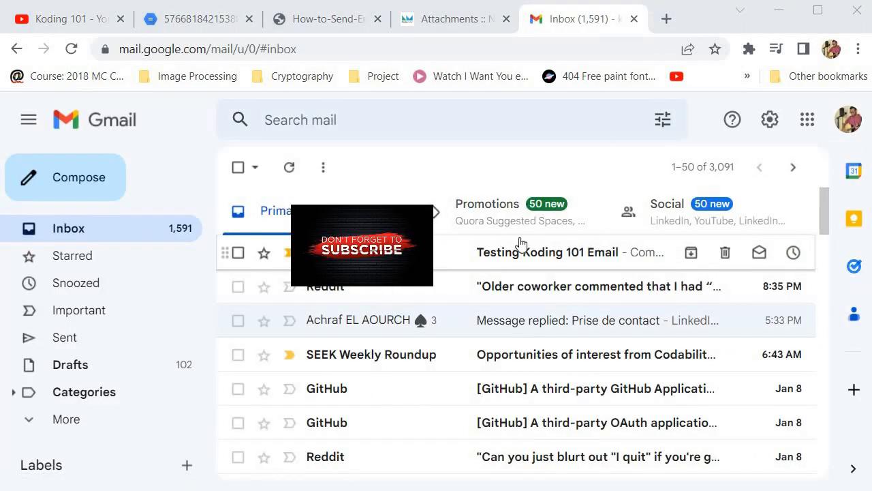
mouse_move(610, 264)
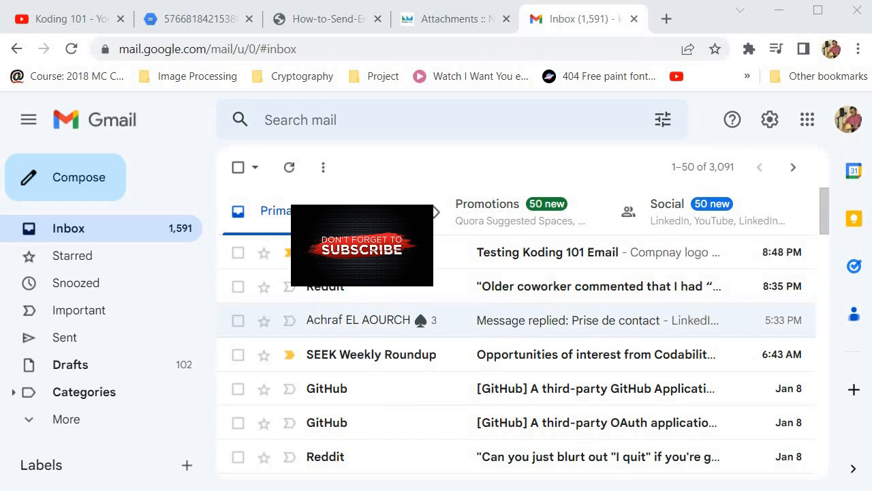
left_click(547, 251)
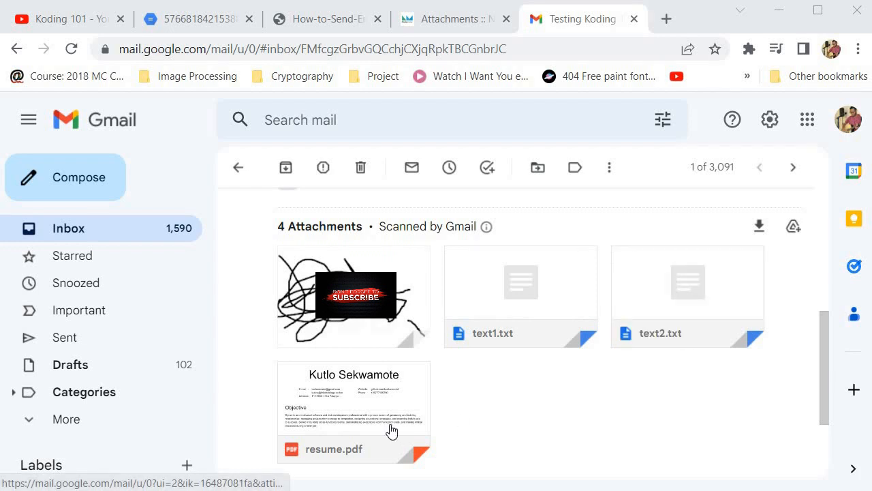
mouse_move(508, 411)
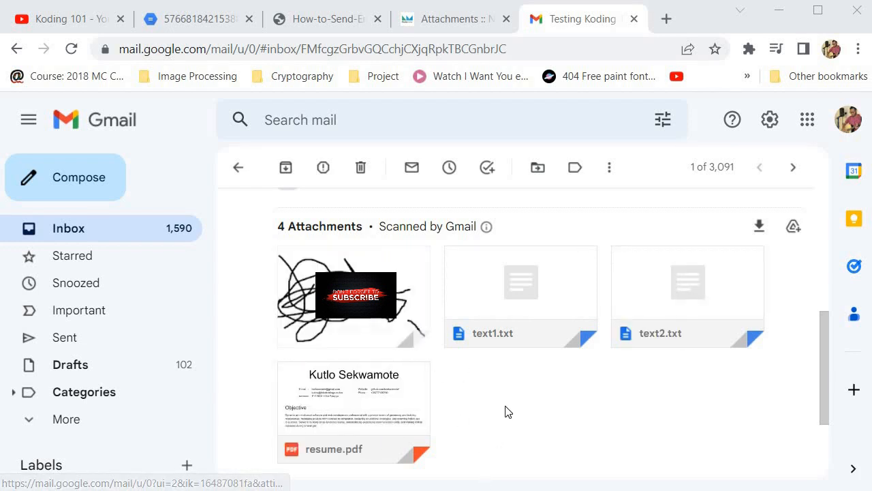
mouse_move(744, 391)
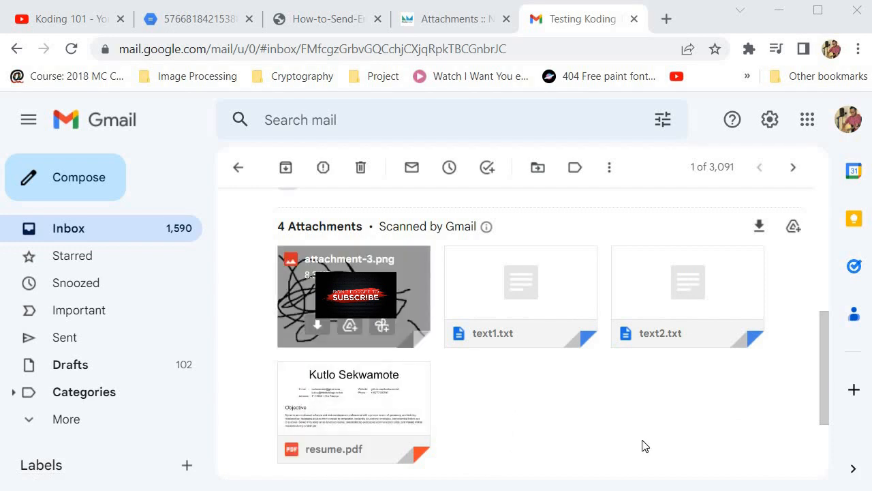
mouse_move(574, 450)
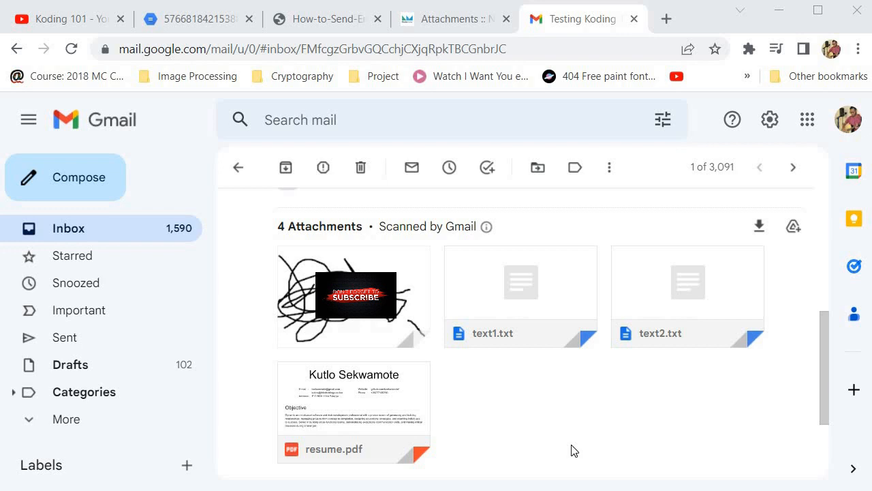
mouse_move(800, 406)
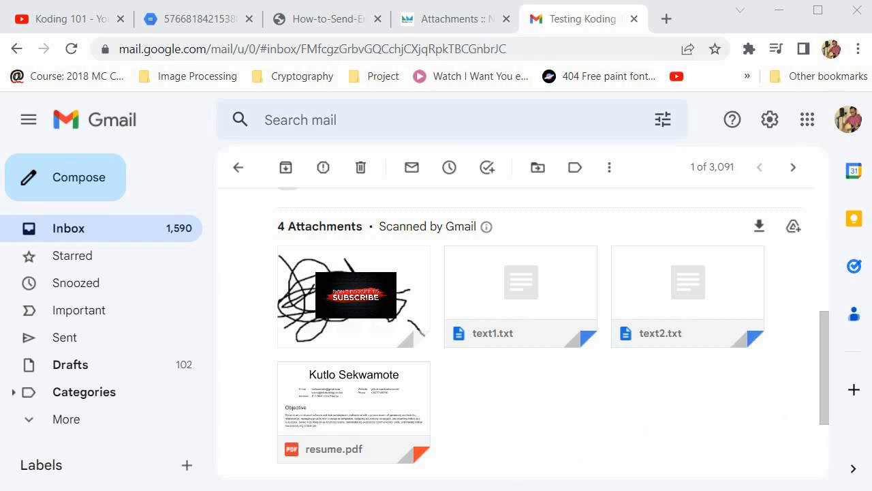
key("alt+tab")
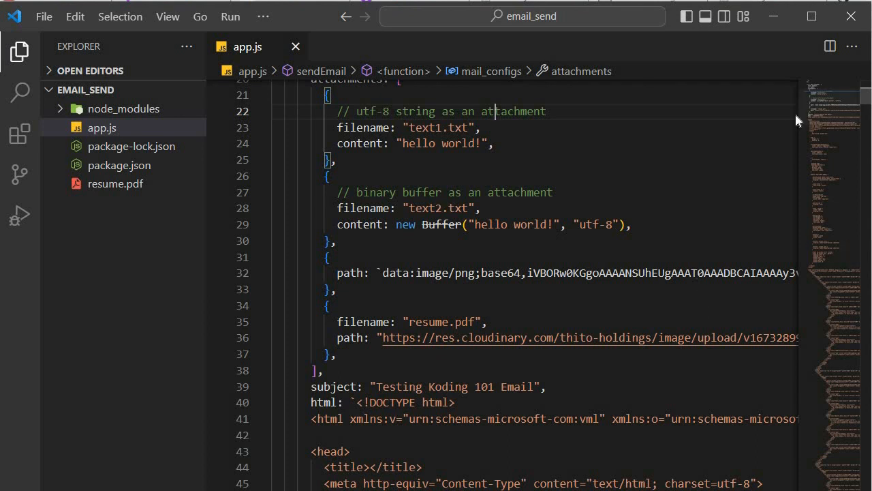
mouse_move(830, 119)
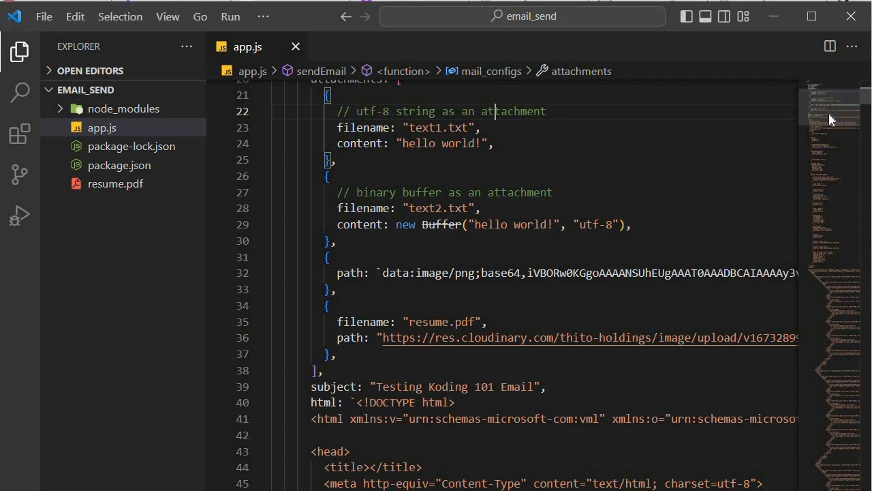